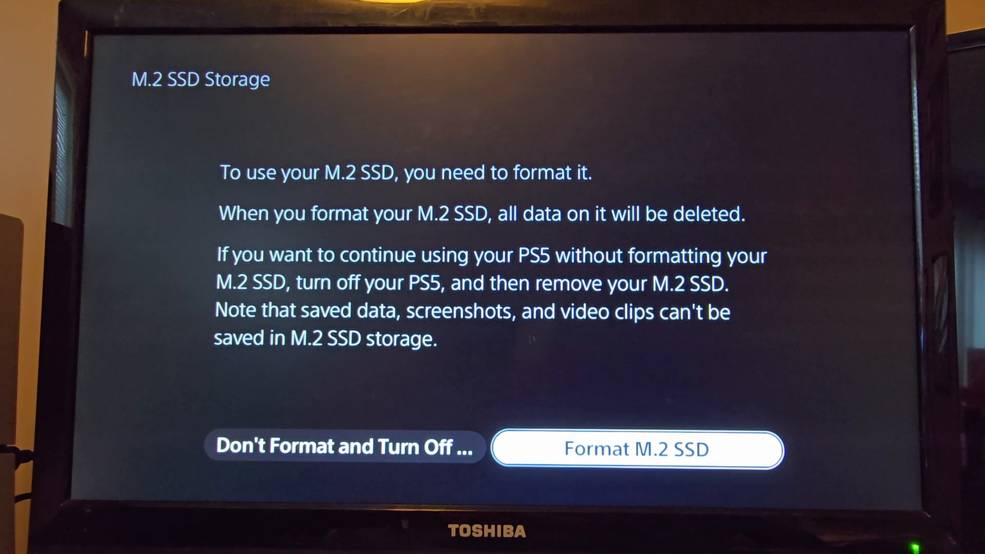
Step: Format the M.2 SSD and acknowledge the 6911 MB/s read speed and completion notices
click(635, 449)
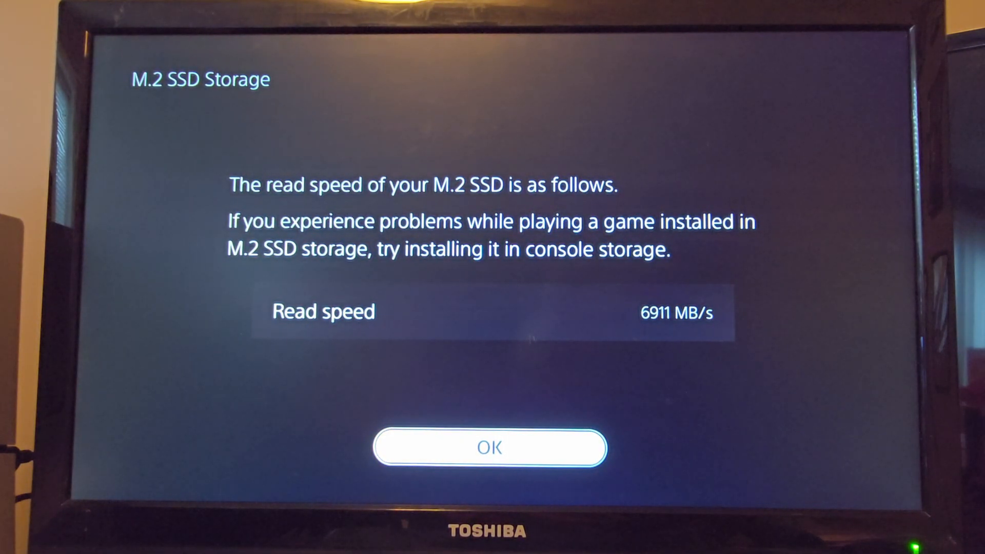
click(489, 447)
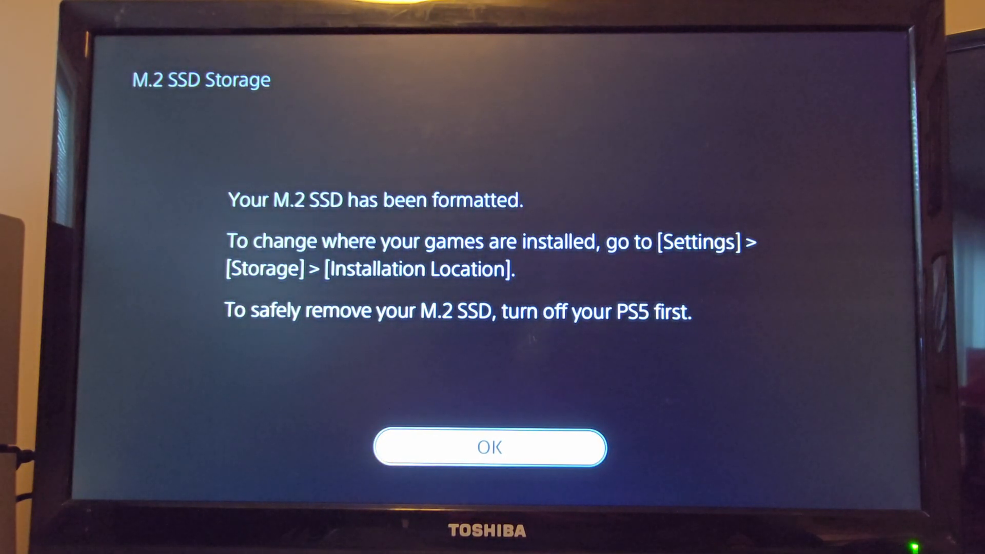
click(488, 447)
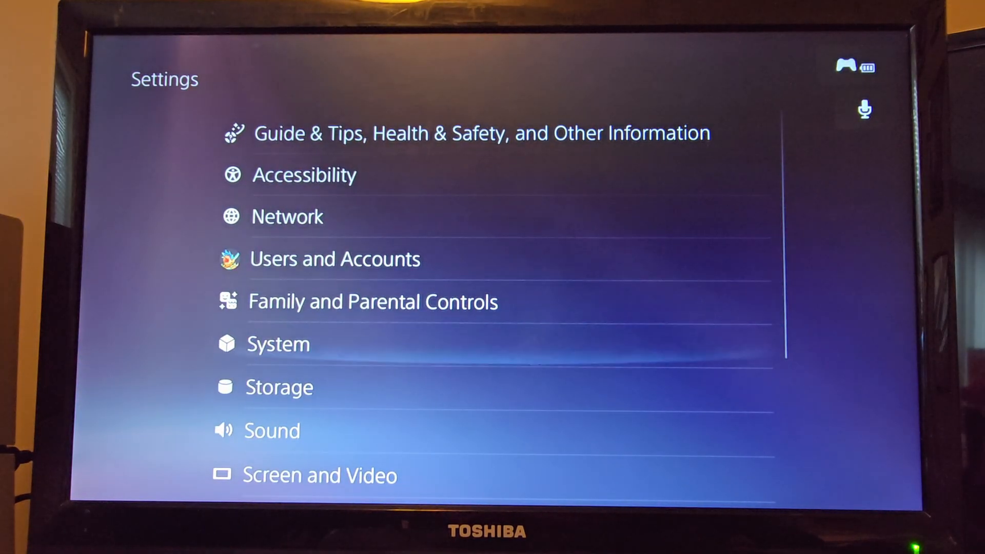
Step: Open Storage to view console storage usage: 848.0 GB used, 49.86 GB free
click(278, 387)
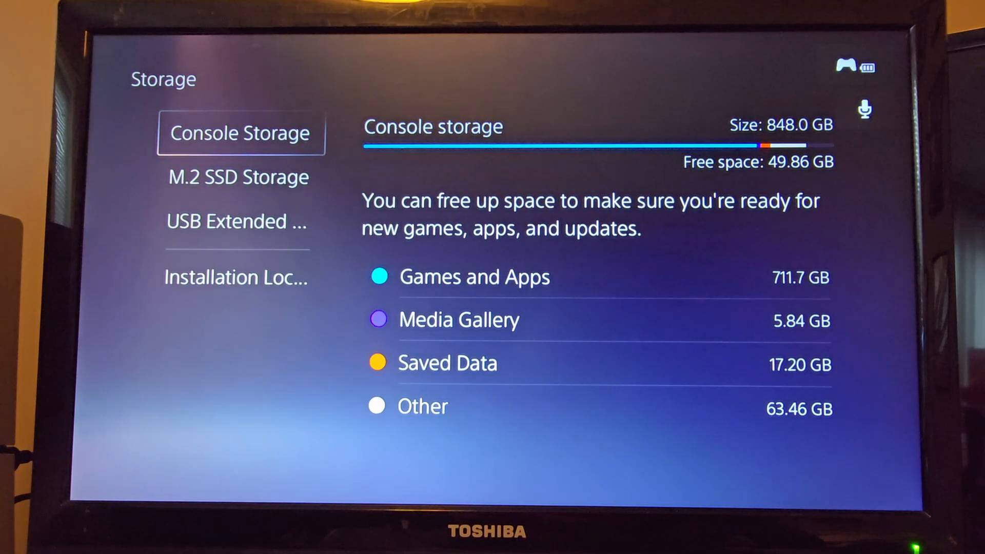
click(238, 177)
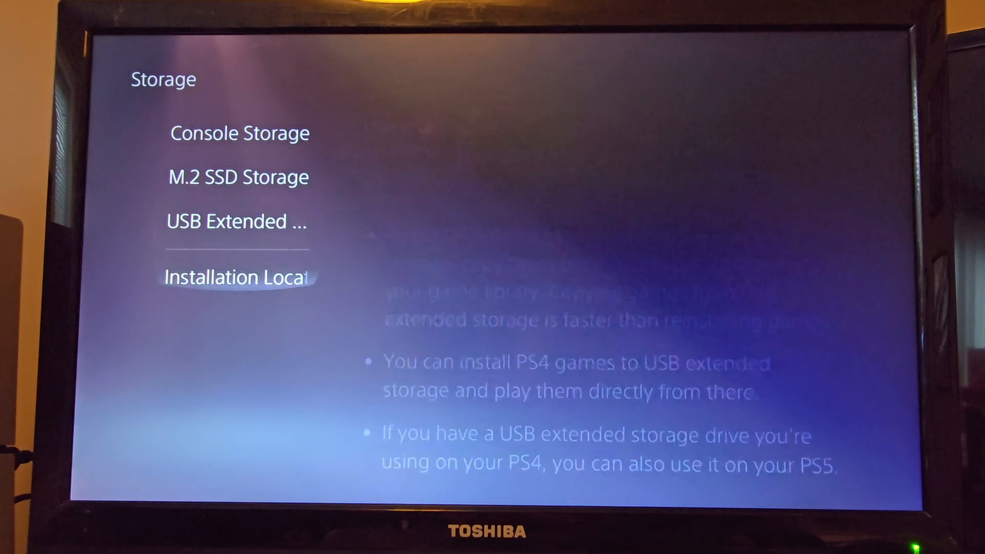
Step: Open Installation Location, showing PS5 and PS4 games set to Console Storage
click(237, 277)
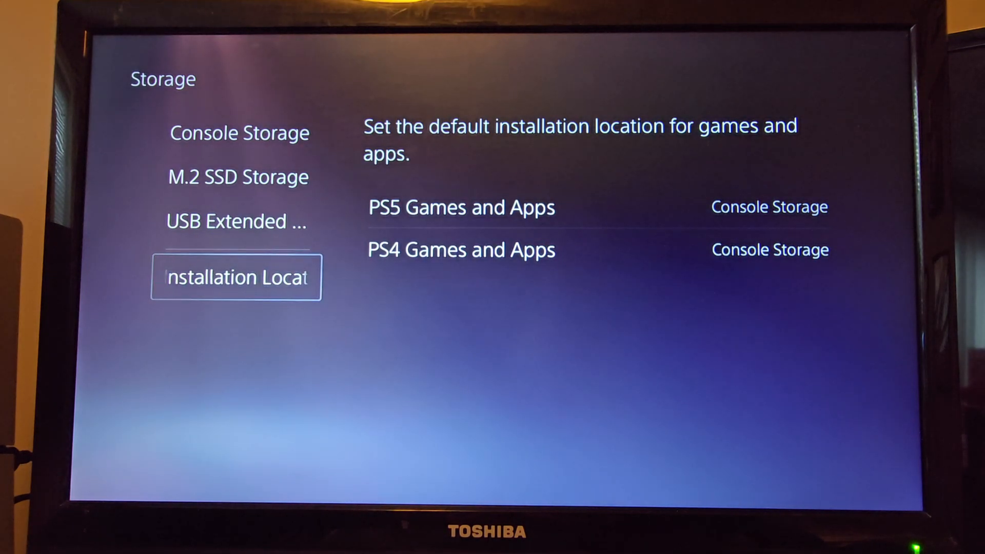